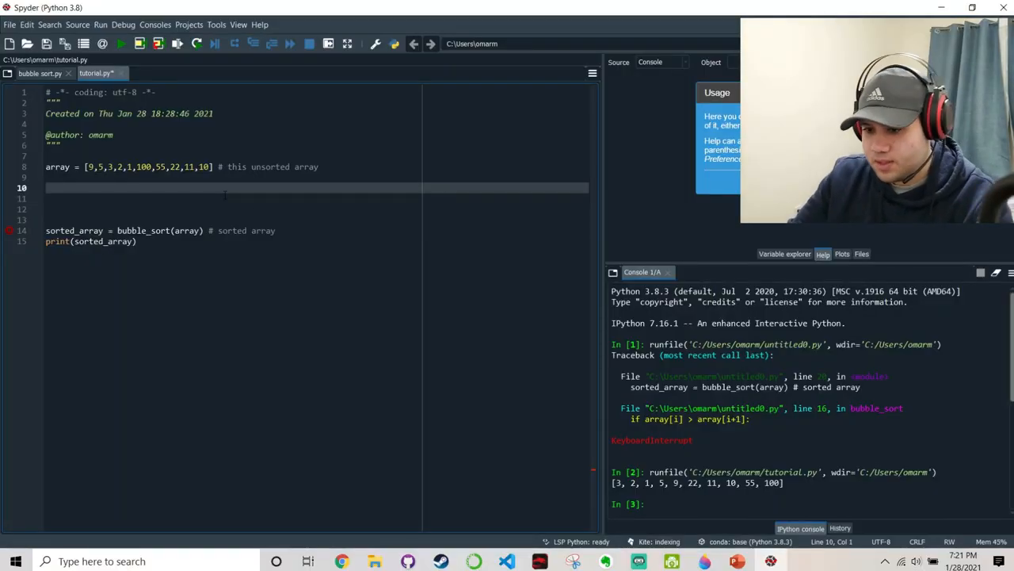
# Define bubble_sort(array) with isSorted = False and begin the while line.
pyautogui.write('def b')
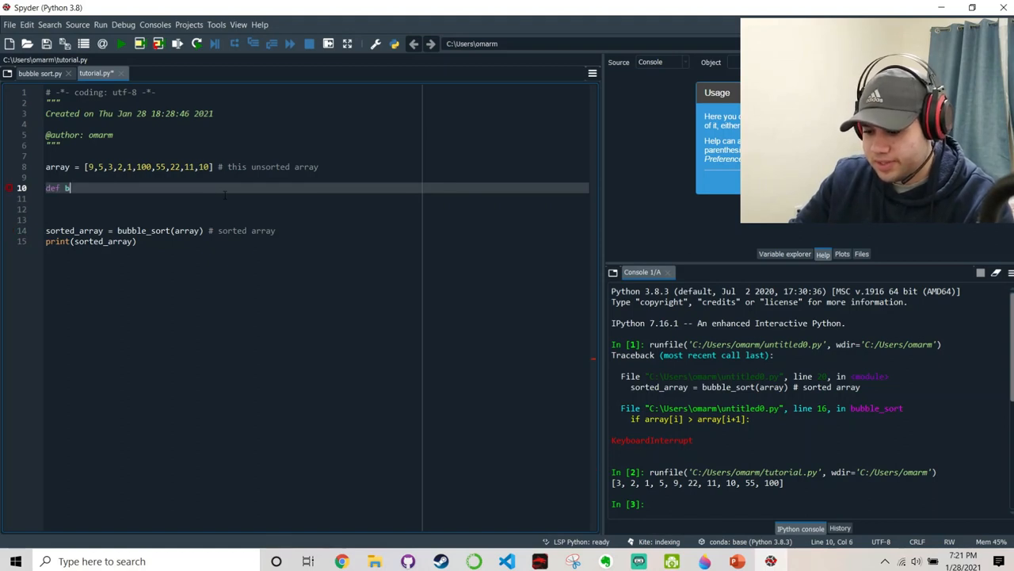
pyautogui.write('ubble_sort')
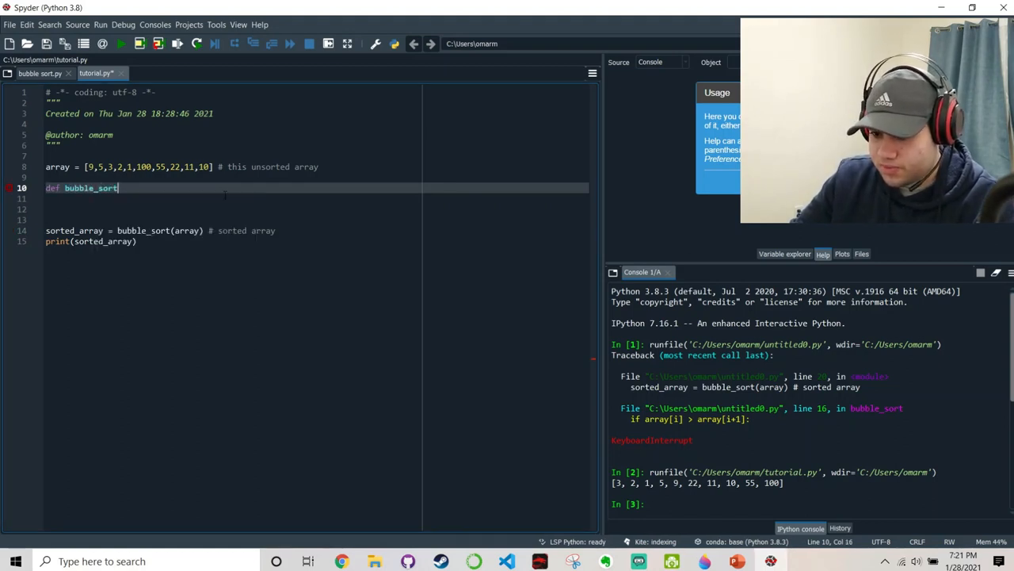
pyautogui.write('(array):')
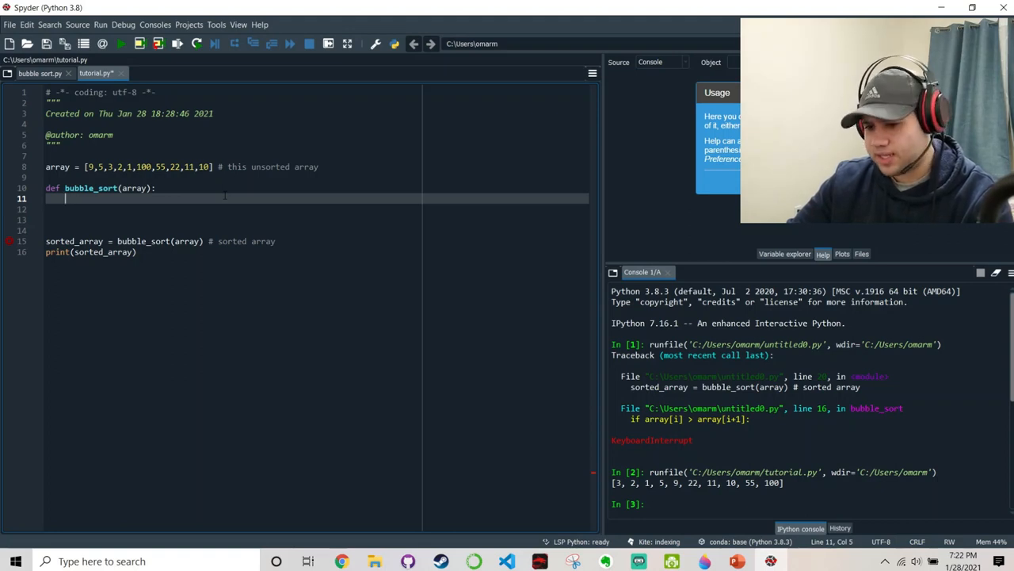
pyautogui.write('isSorted =')
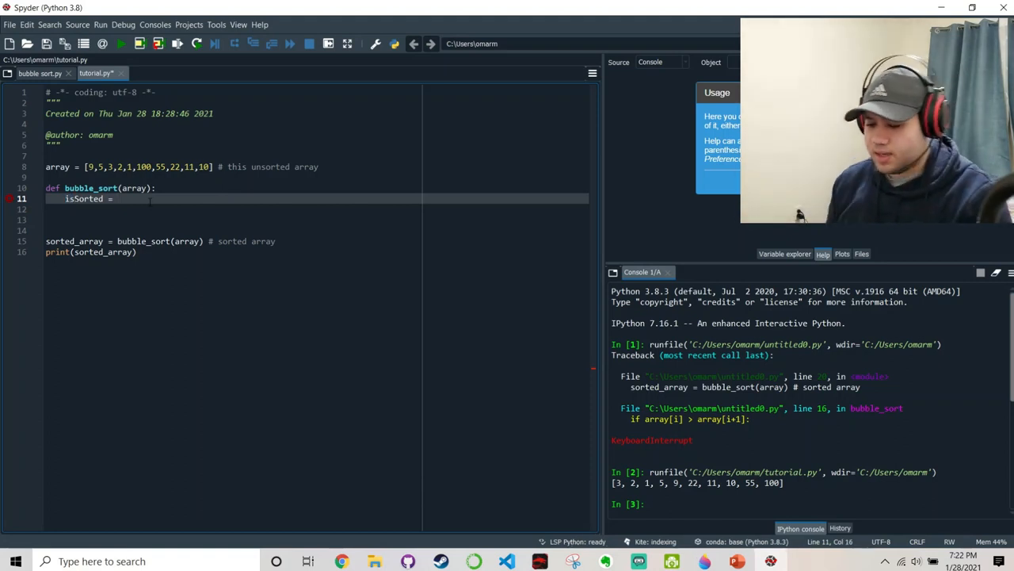
pyautogui.write('False')
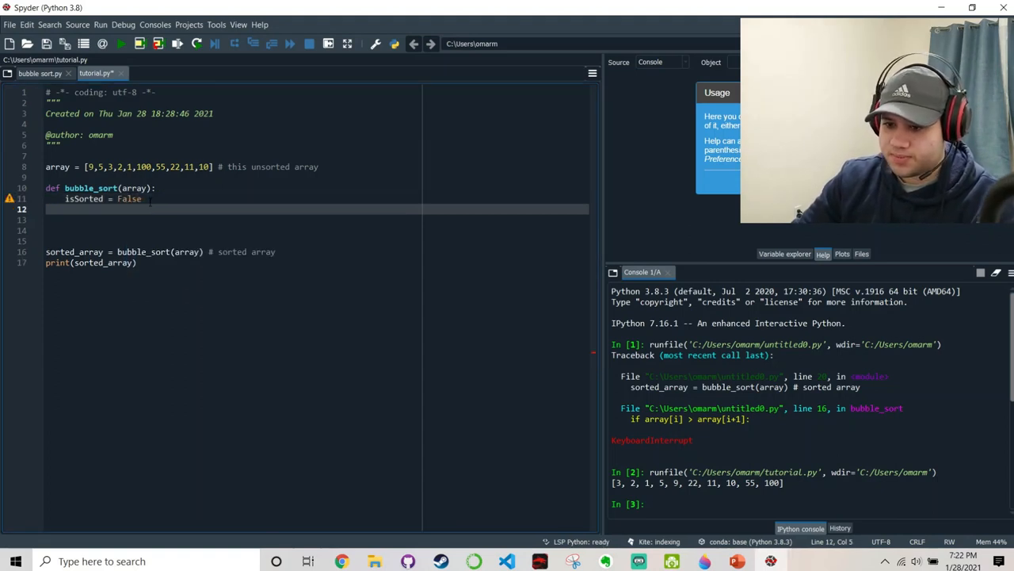
pyautogui.write('while not isSorted:')
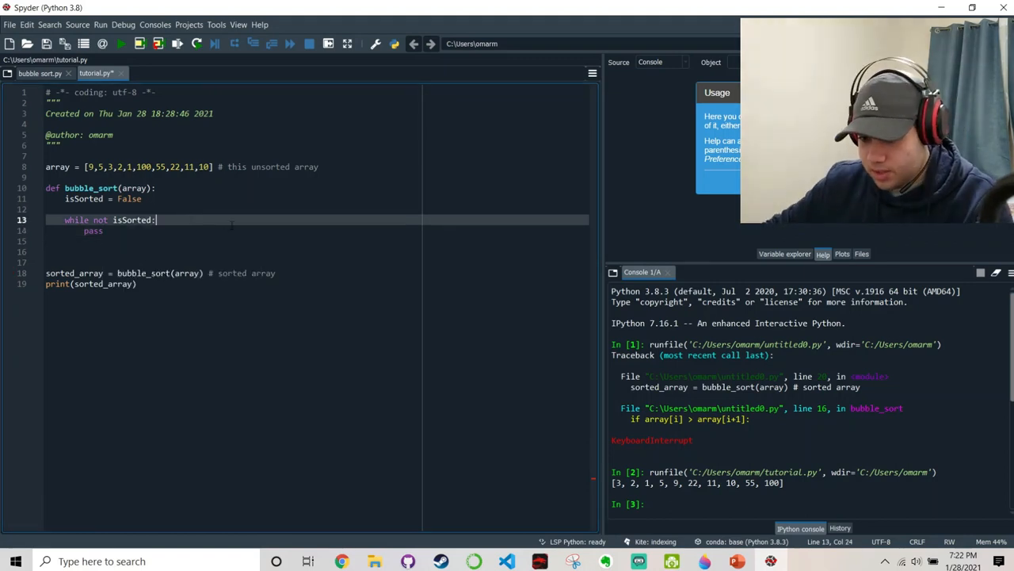
# Comment the while-not-isSorted loop: keep going as long as it is not sorted.
pyautogui.write('#')
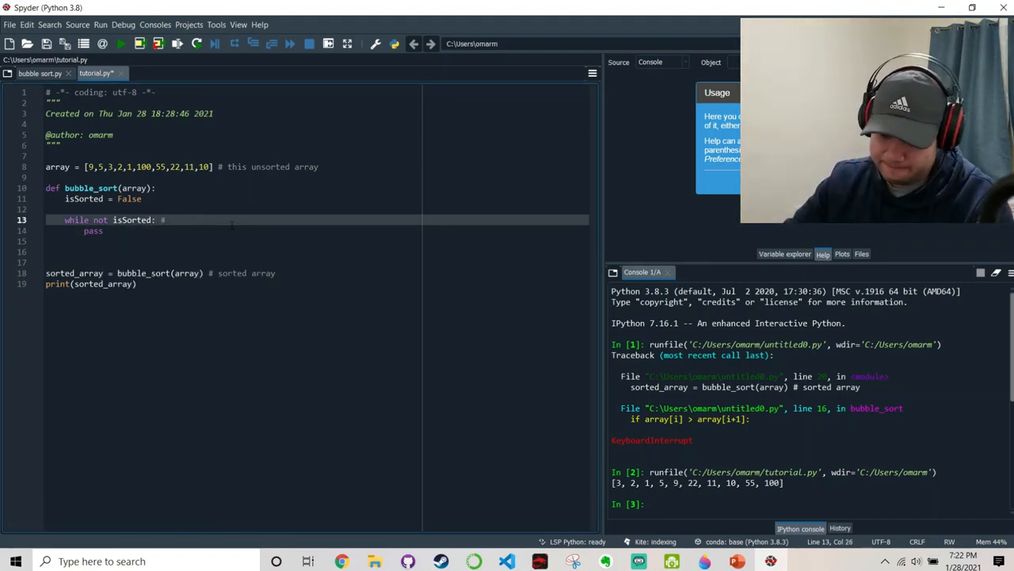
pyautogui.write('as long as')
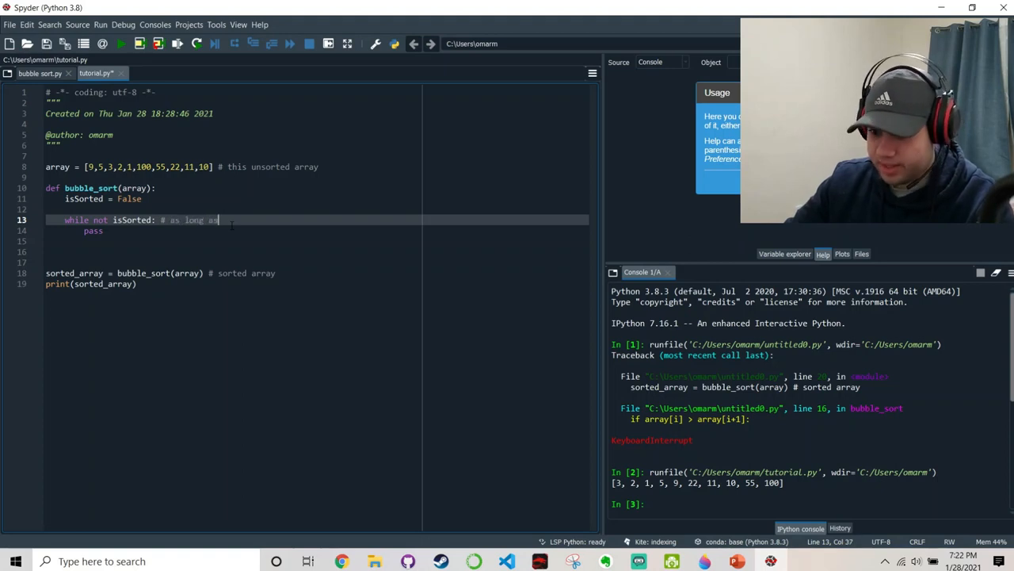
pyautogui.write('it is not sorte')
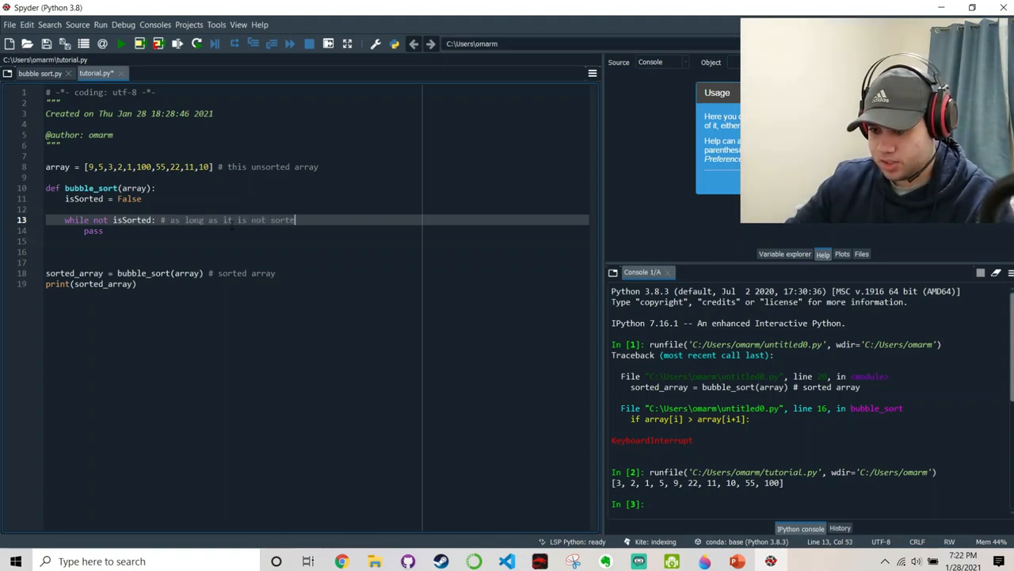
pyautogui.write('keep')
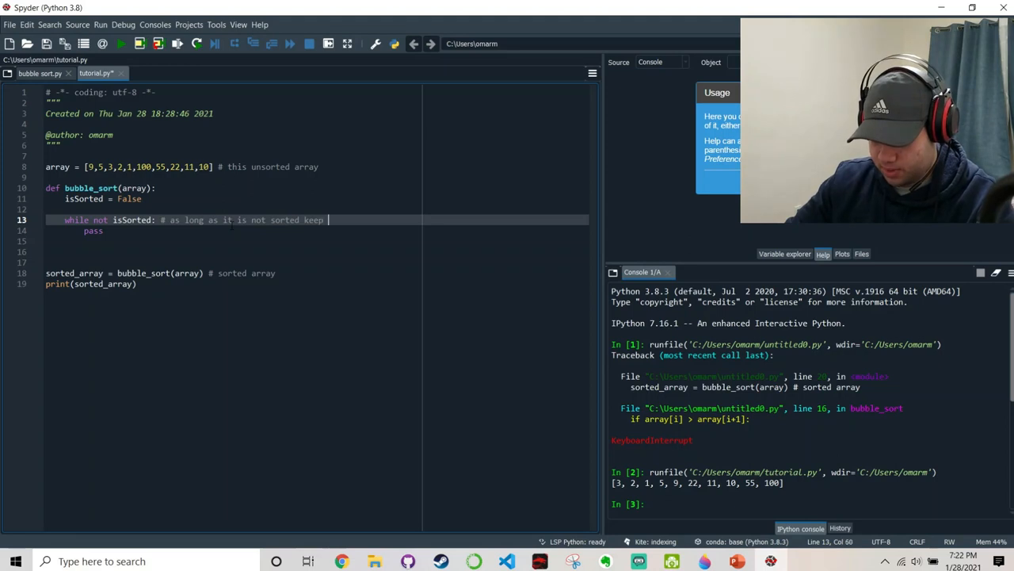
pyautogui.write('going')
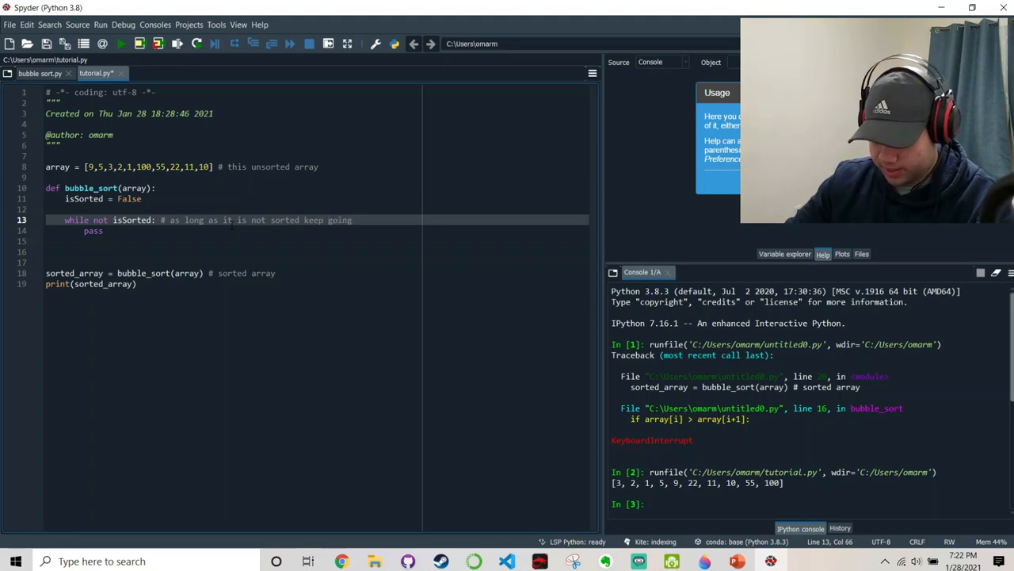
pyautogui.write('/ sorting')
pyautogui.click(317, 198)
pyautogui.write(' # unsorted array boolean')
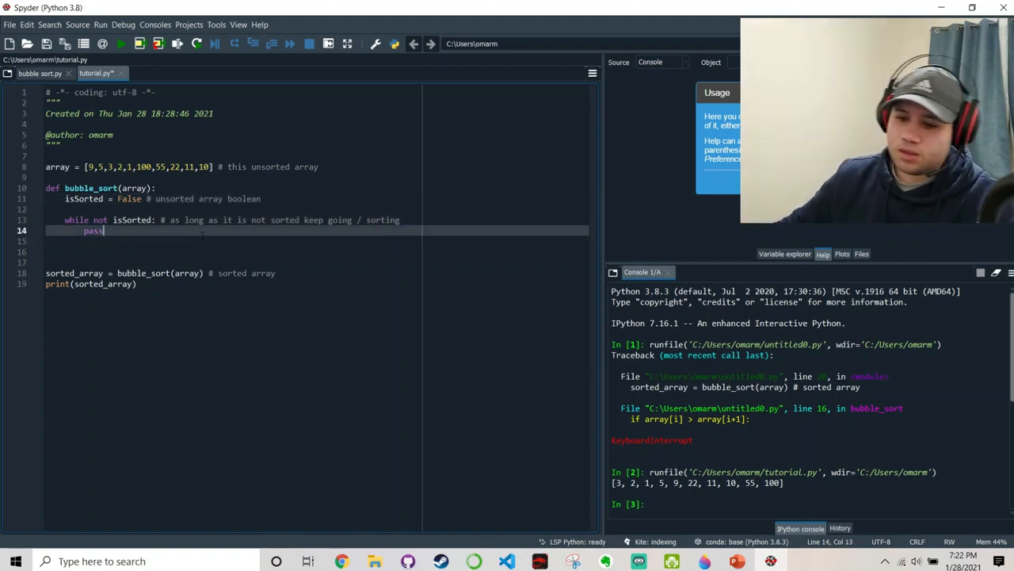
# Replace the placeholder pass with isSorted = True and an '# unsorted' comment.
pyautogui.press('Backspace')
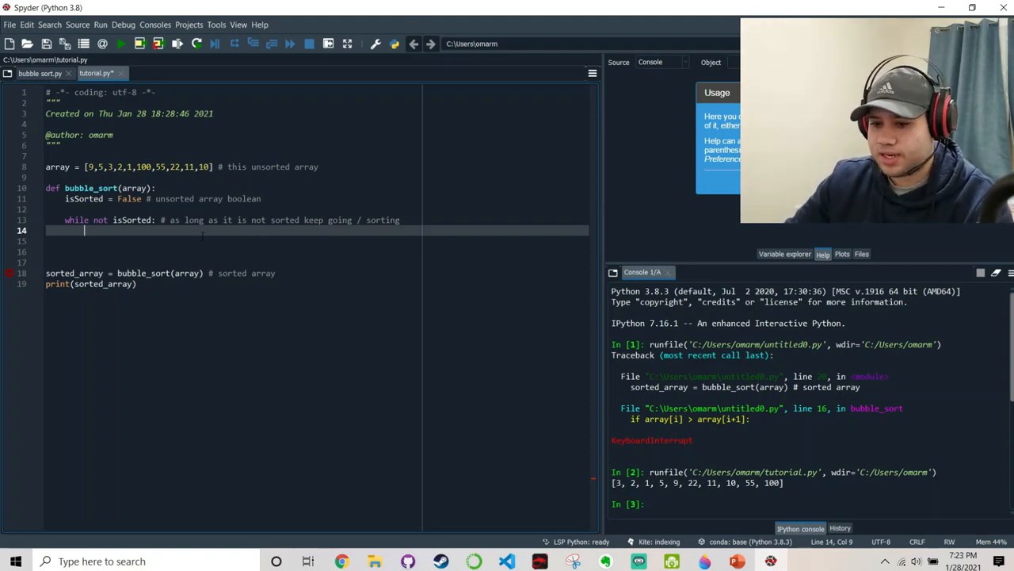
pyautogui.write('isSorted =')
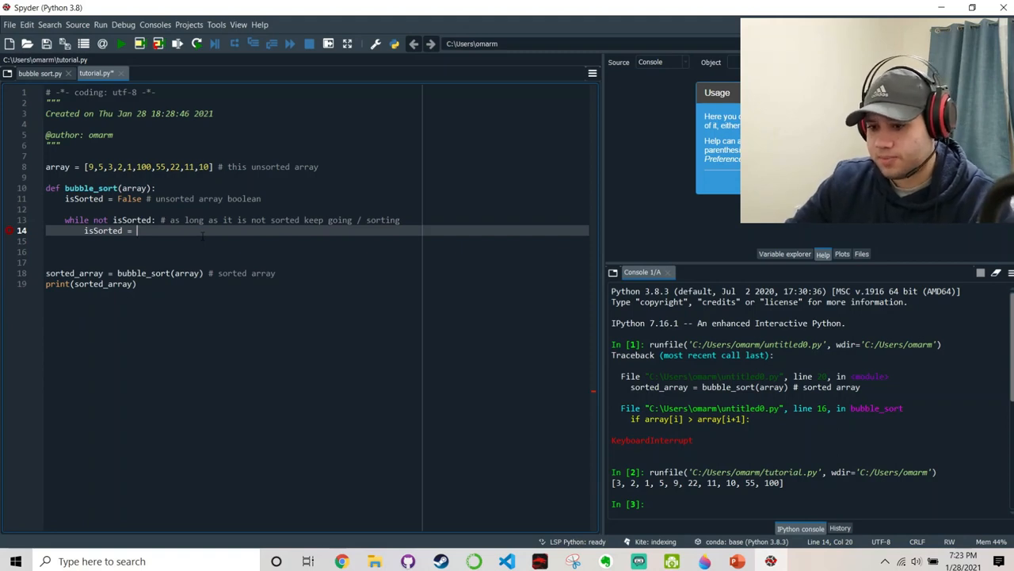
pyautogui.write('Tr')
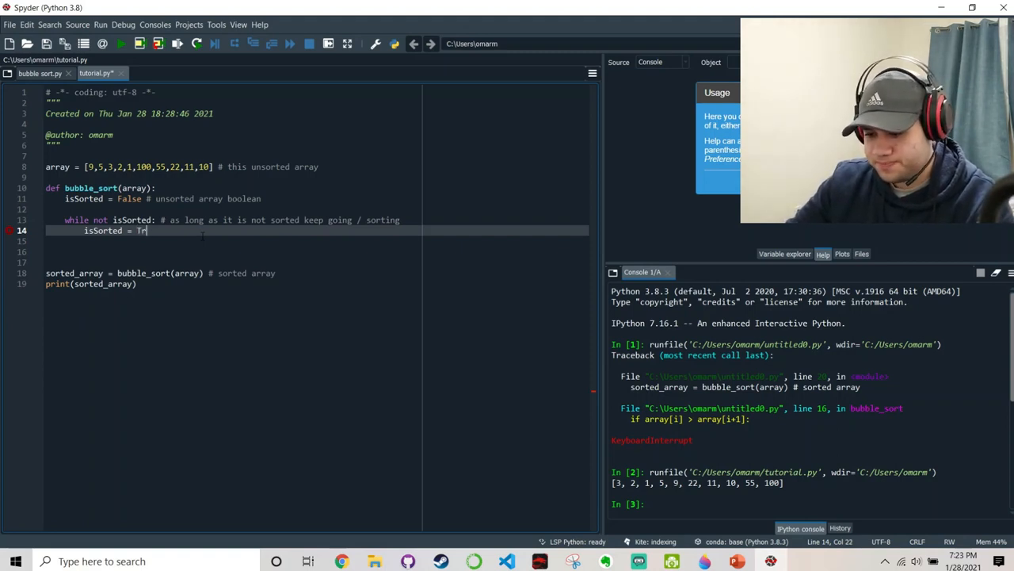
pyautogui.write('ue # unsorted')
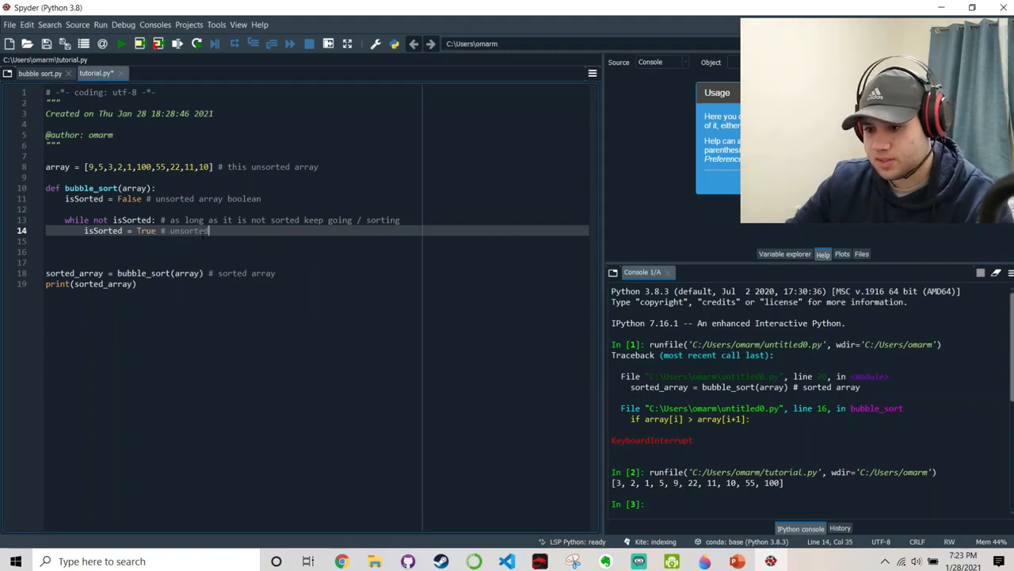
pyautogui.press('BackSpace')
pyautogui.write('for i ')
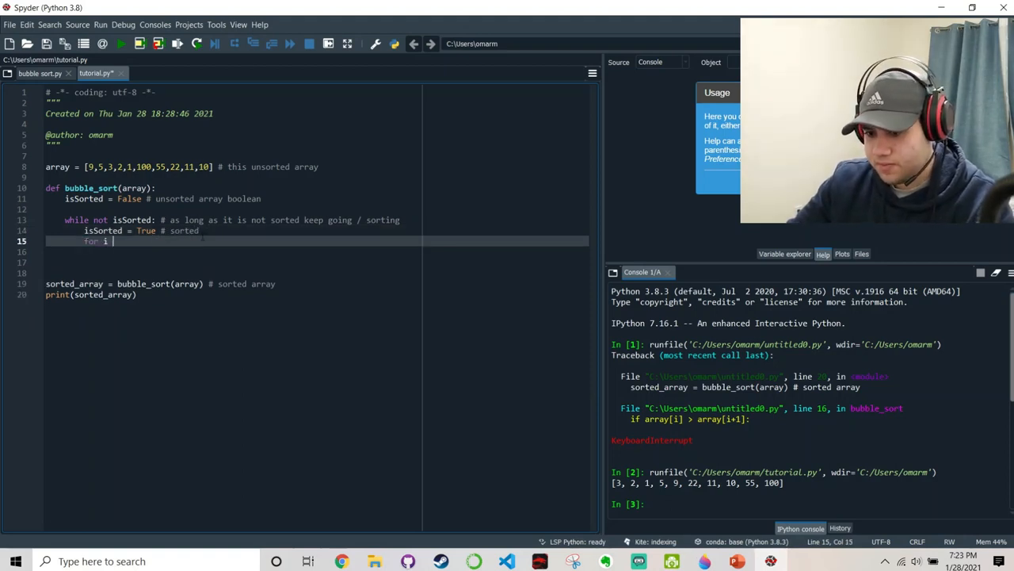
# Loop for i in range(len(array)) and compare array[i] > array[i+1].
pyautogui.write('in range(')
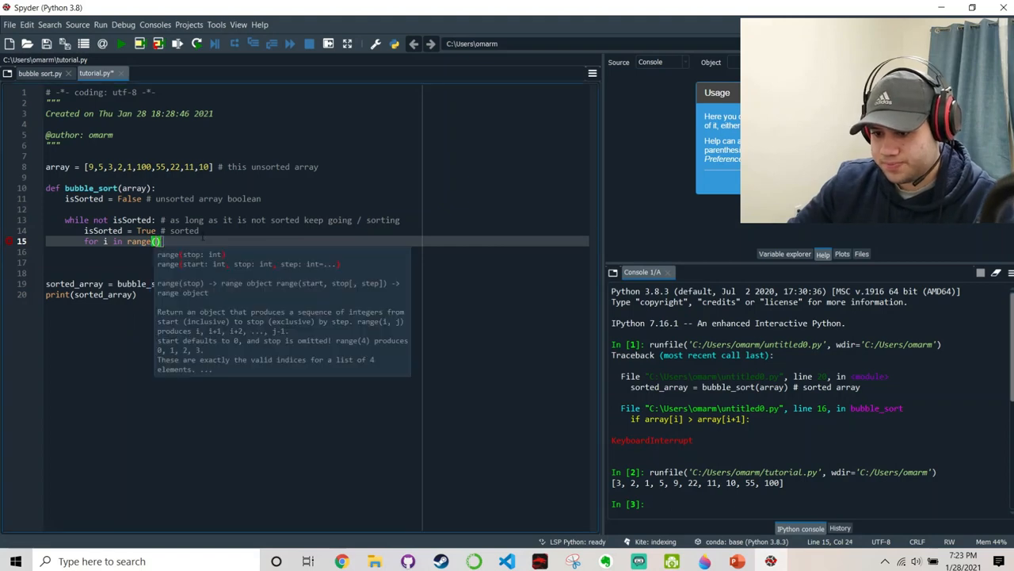
pyautogui.write('len()')
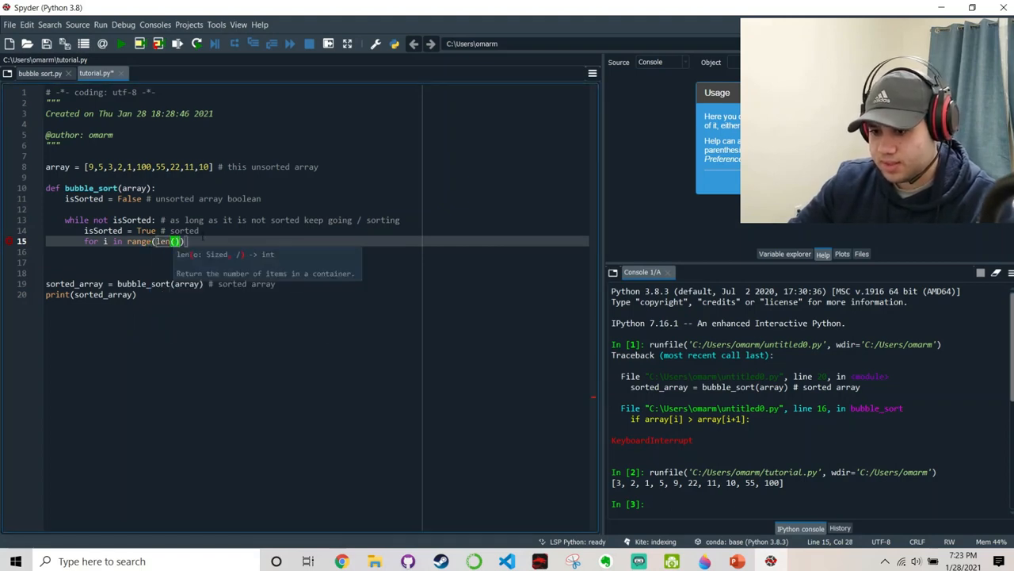
pyautogui.write('array')
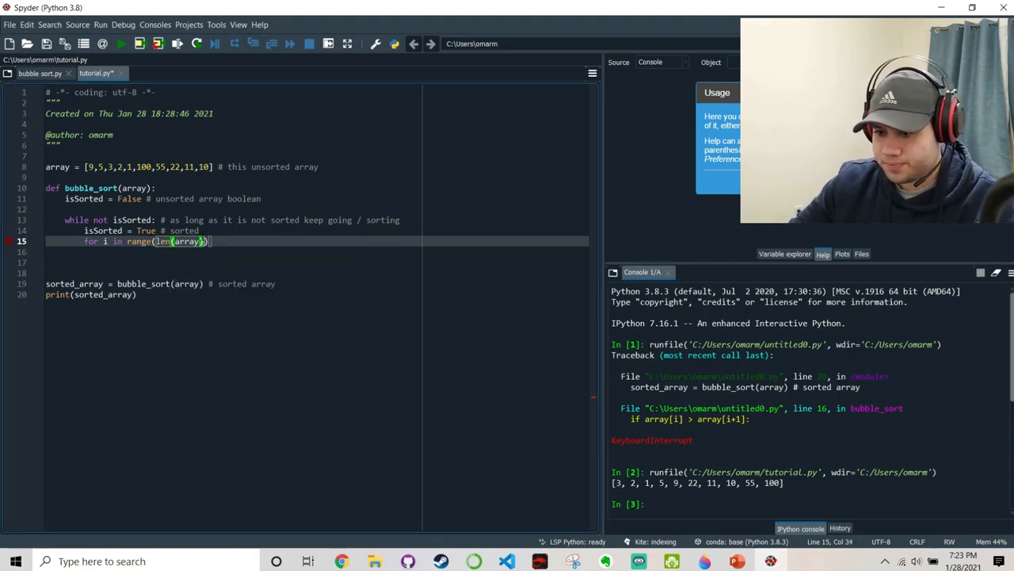
pyautogui.write(':')
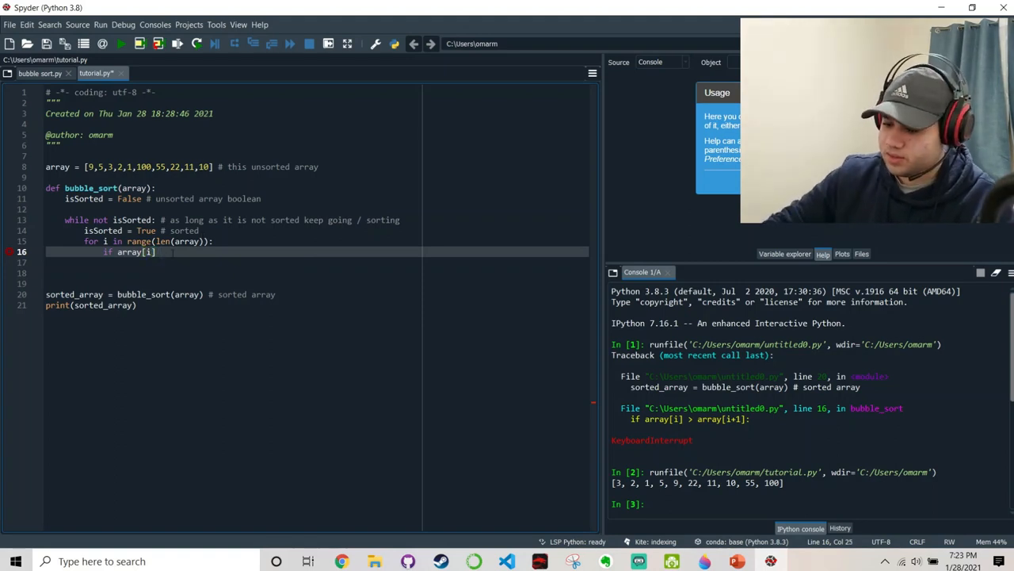
pyautogui.write('> array[')
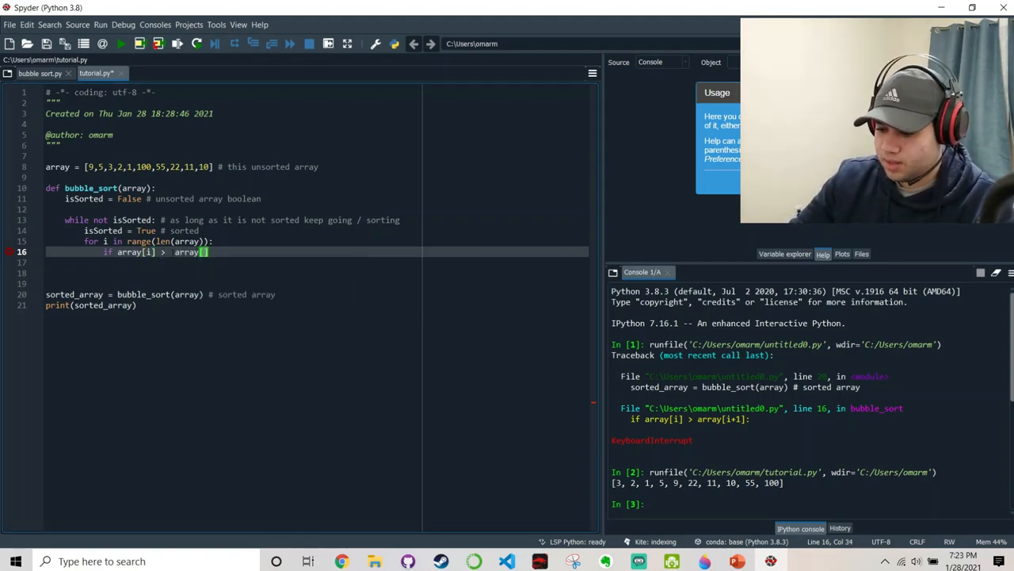
pyautogui.write('i+1')
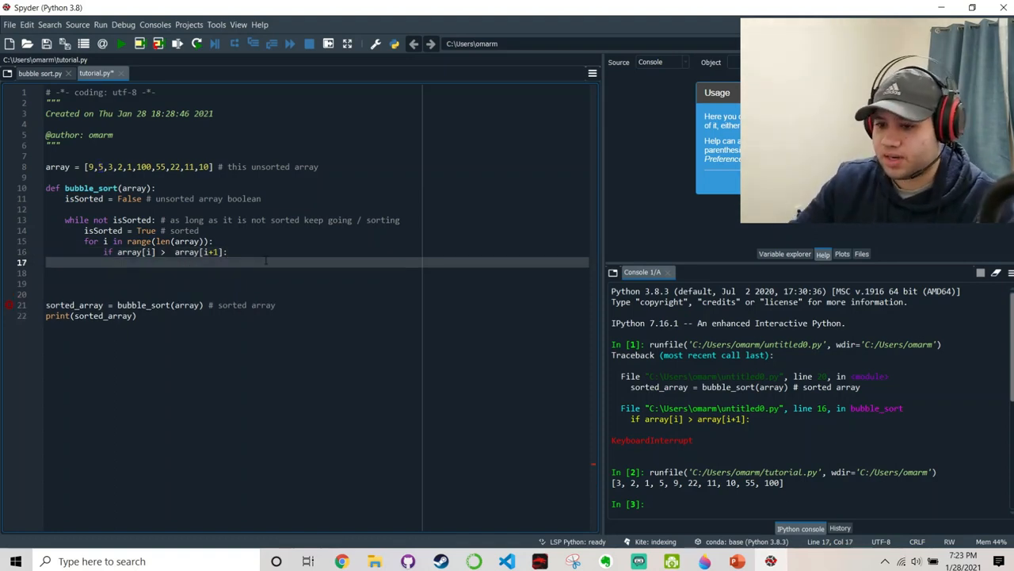
# Swap array[i] and array[i+1] with a '# swap procedure' comment.
pyautogui.write('arra')
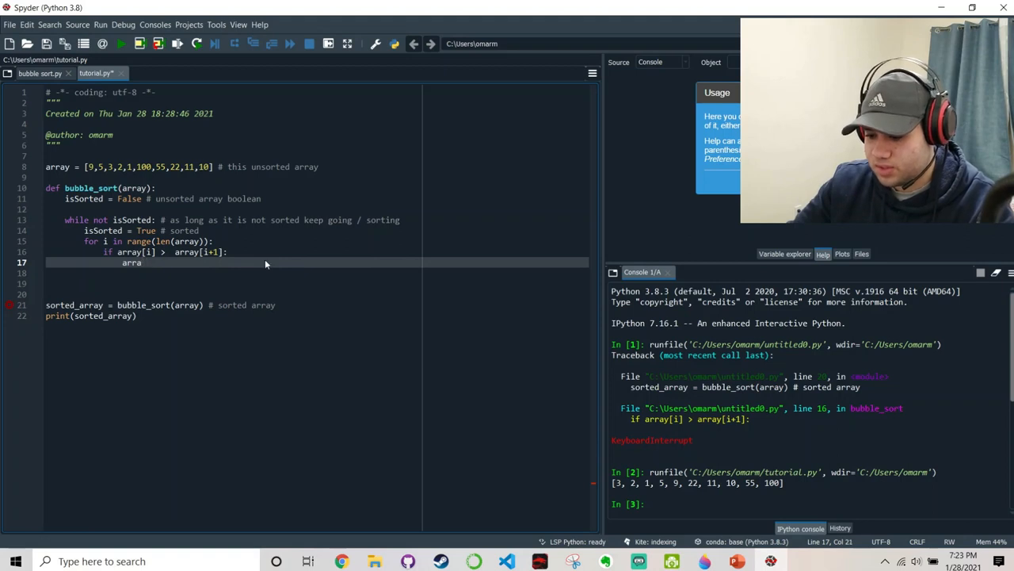
pyautogui.write('y')
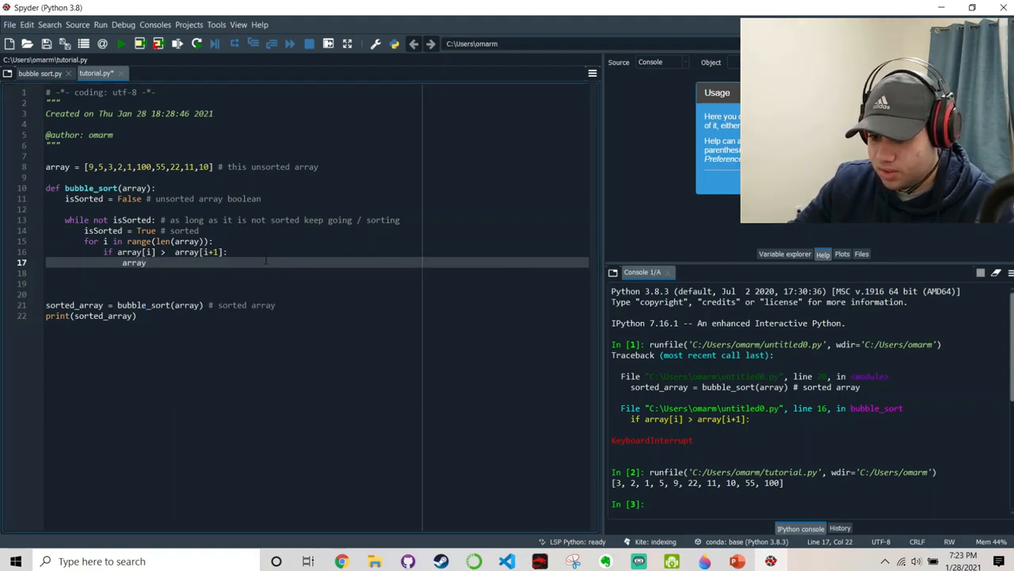
pyautogui.write('[i]')
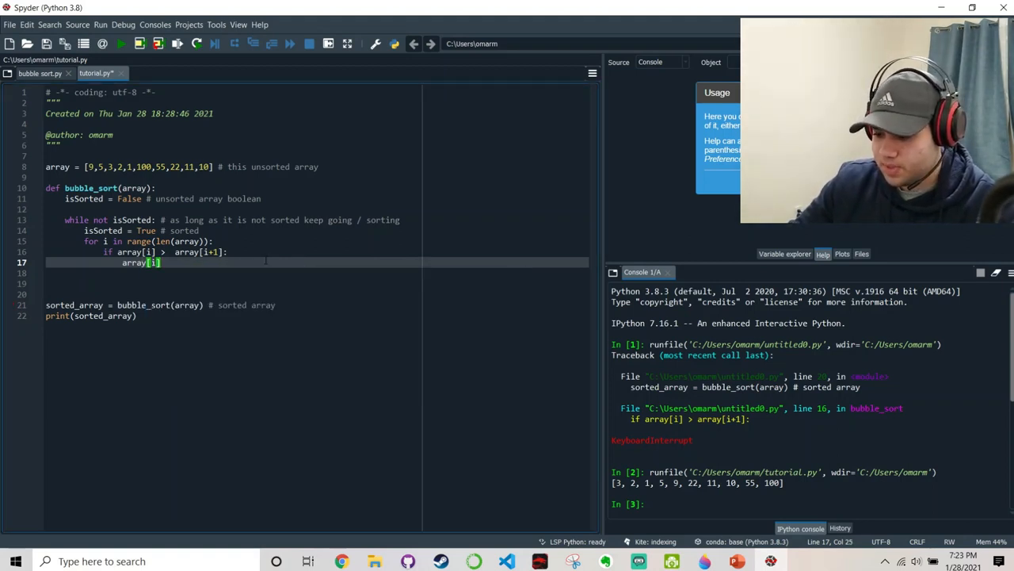
pyautogui.write(', array[i+1')
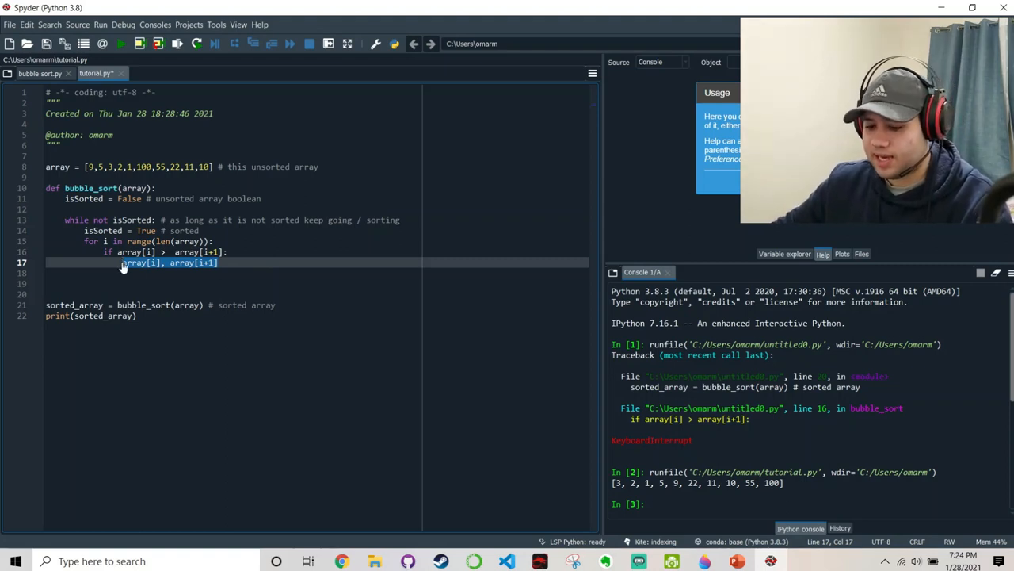
pyautogui.write('array[i], array[i+1]')
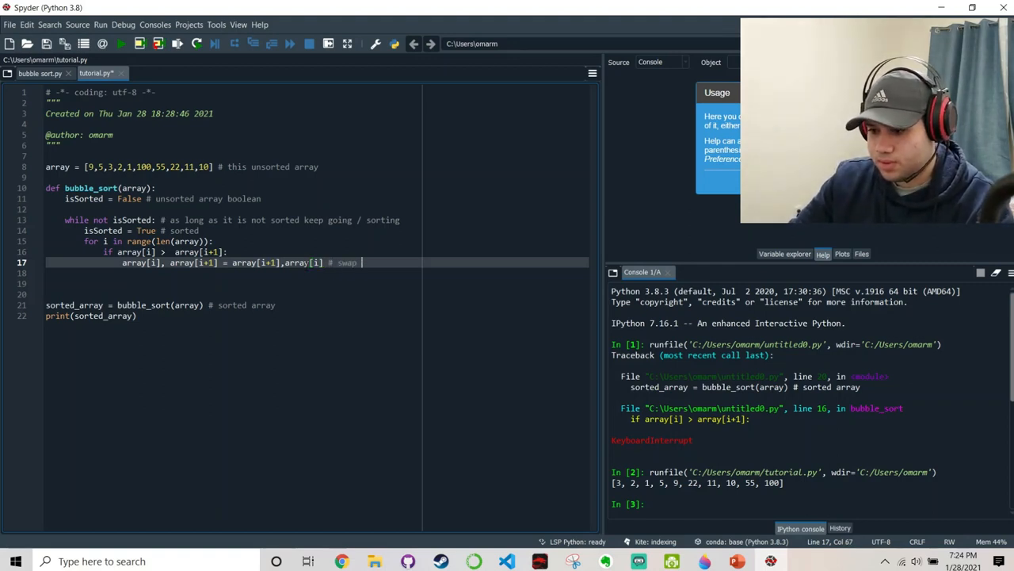
pyautogui.write('proc')
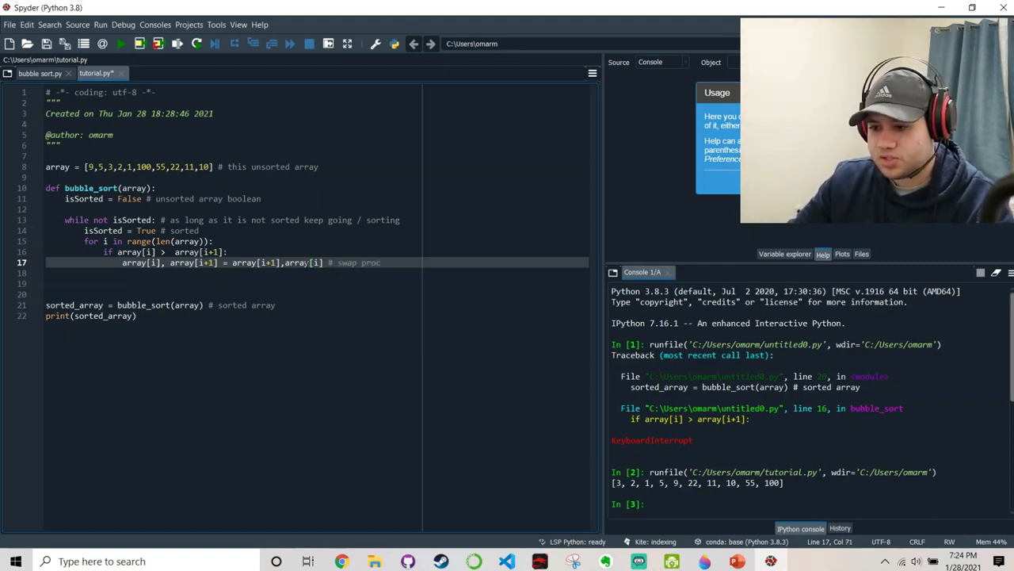
pyautogui.write('edure')
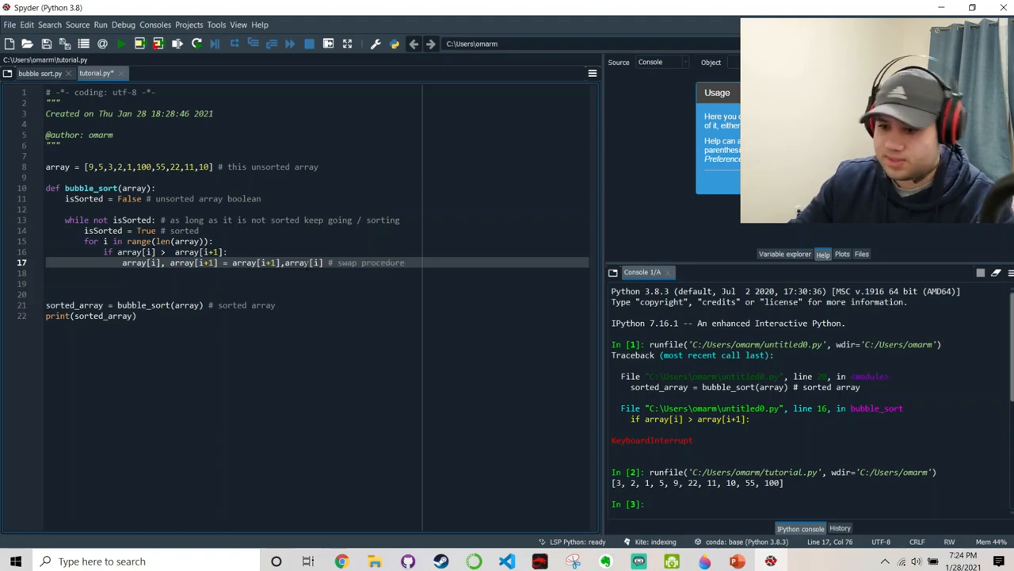
# Change the for loop range to len(array) - 1 so it stops before the last element.
pyautogui.doubleClick(384, 263)
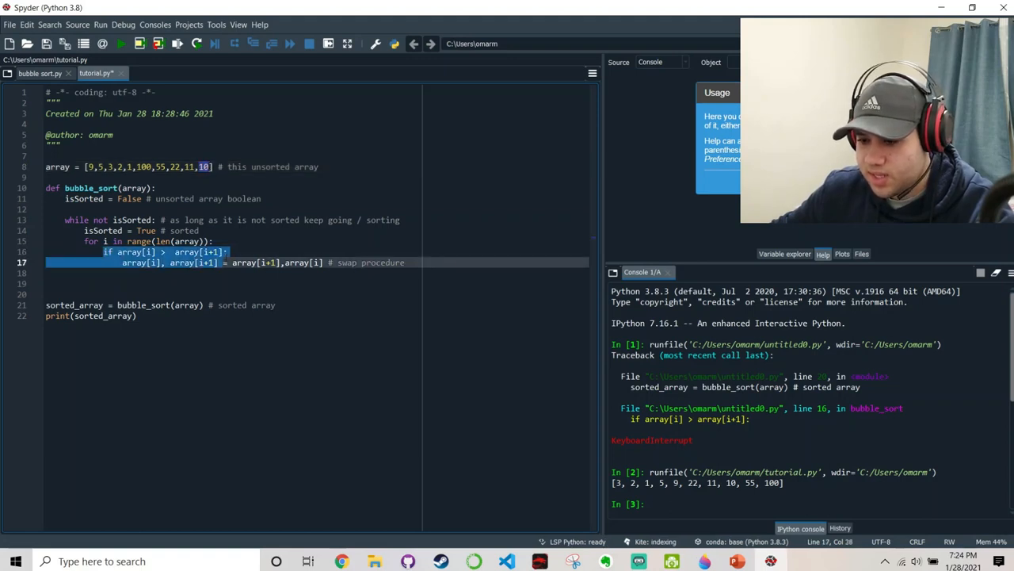
pyautogui.click(146, 250)
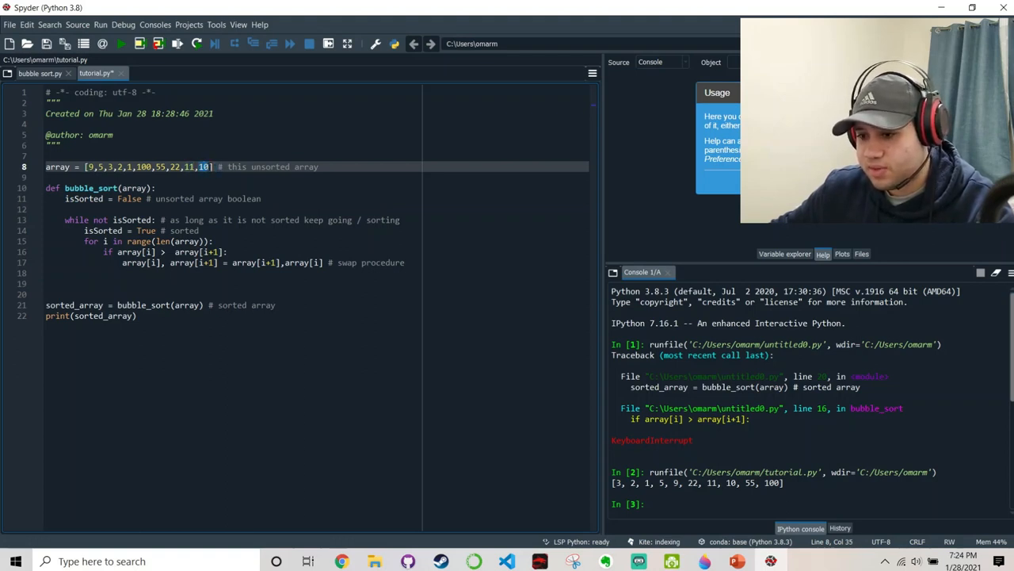
pyautogui.press('Right')
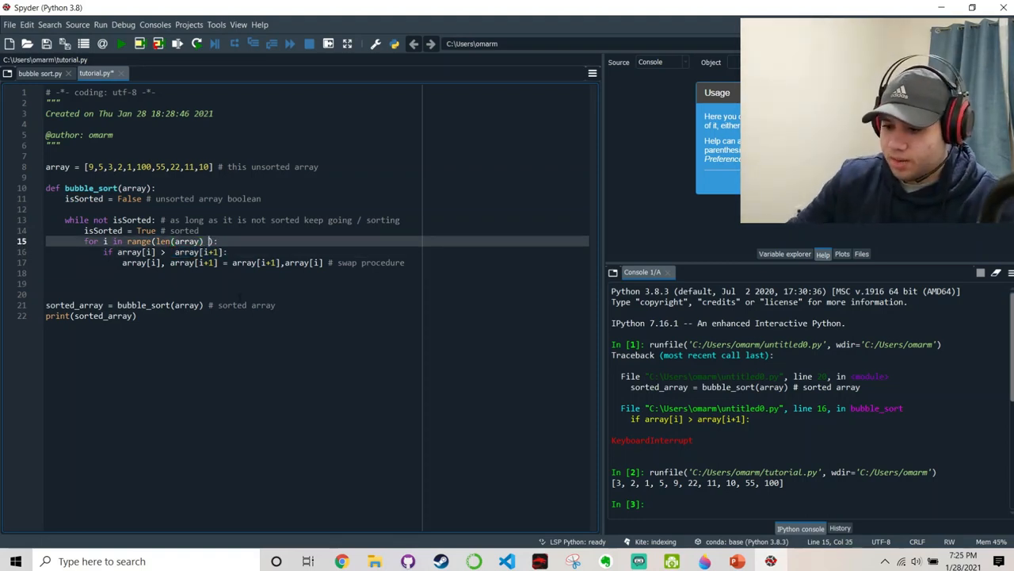
pyautogui.write('- 1')
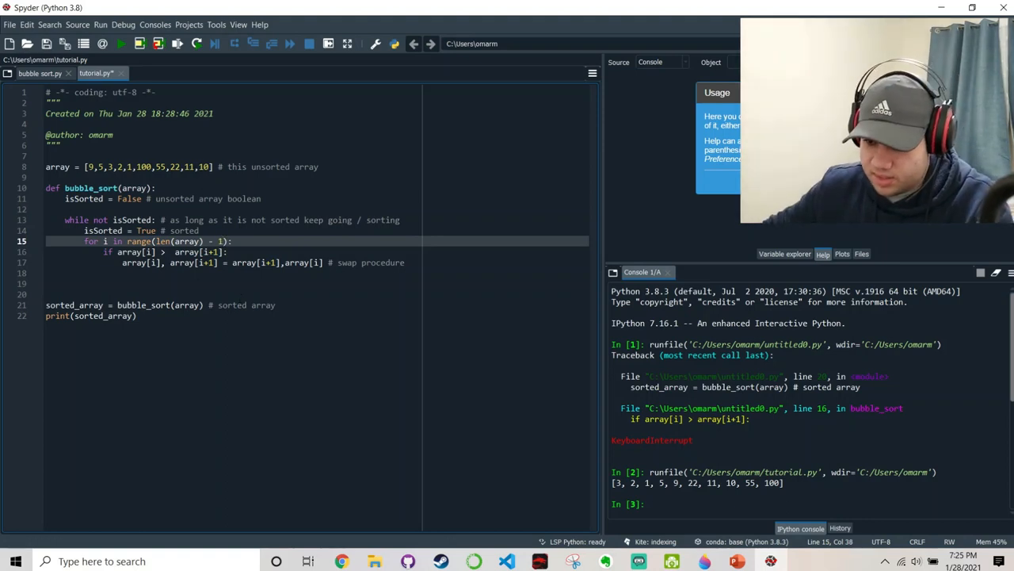
pyautogui.click(190, 167)
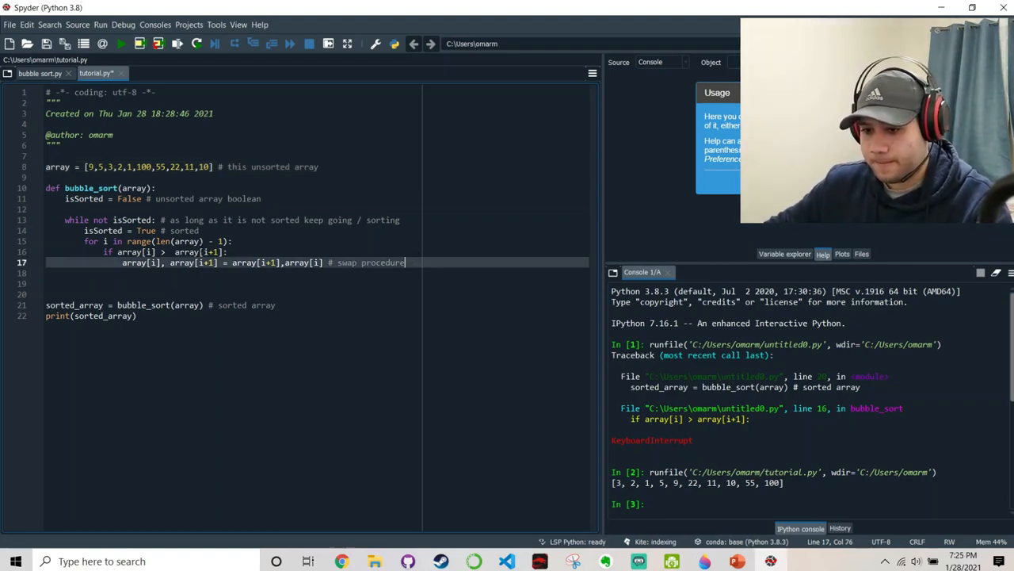
# Add isSorted = False after the swap and return array at the end.
pyautogui.doubleClick(383, 263)
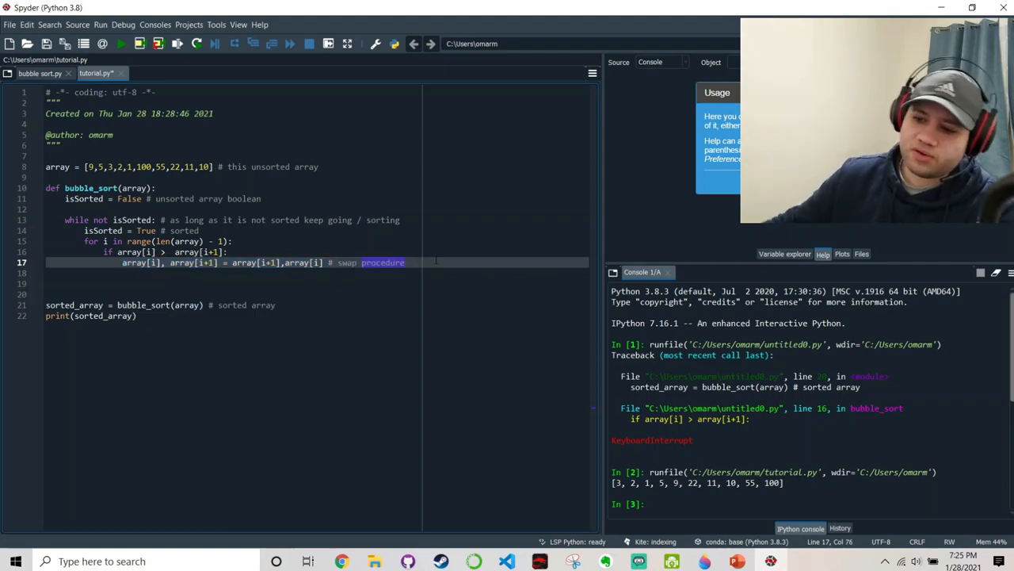
pyautogui.press('Return')
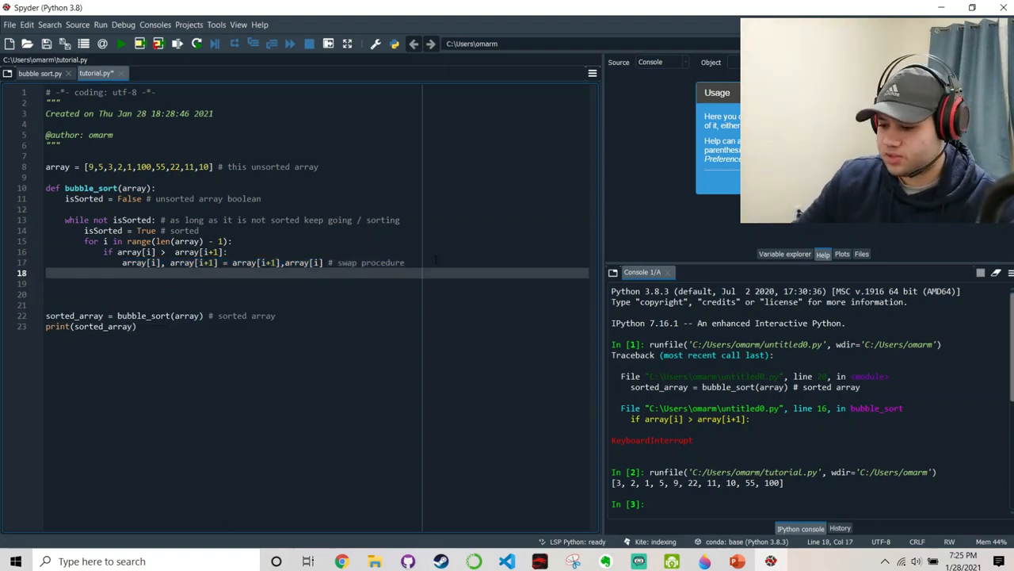
pyautogui.write('isSorted =')
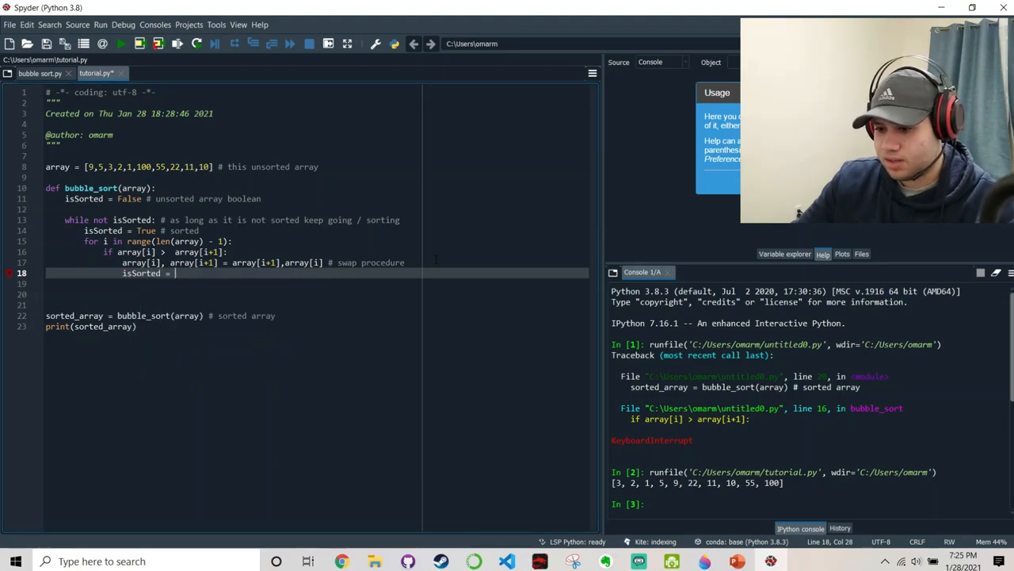
pyautogui.write('False # unsorted')
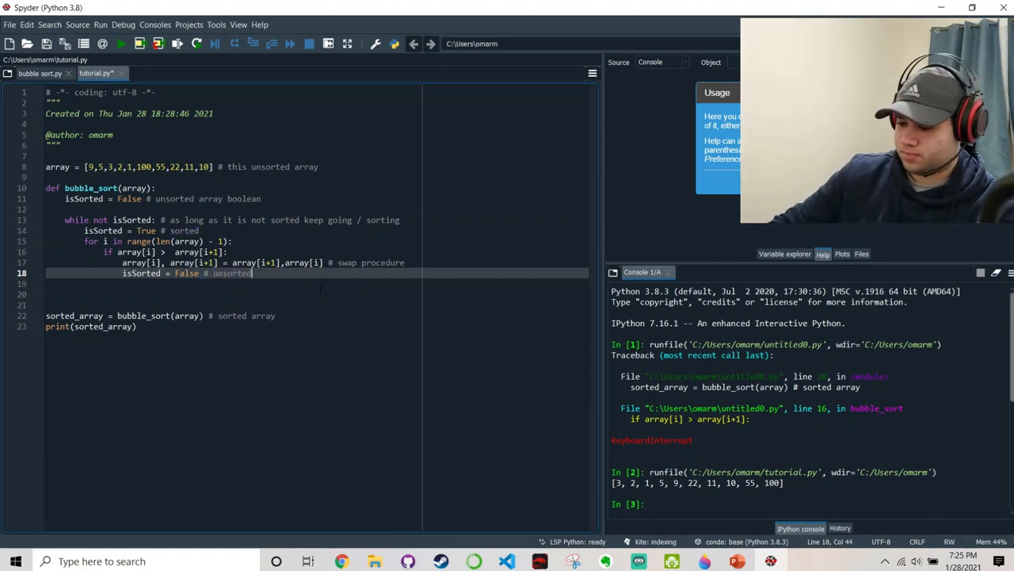
pyautogui.press('Return')
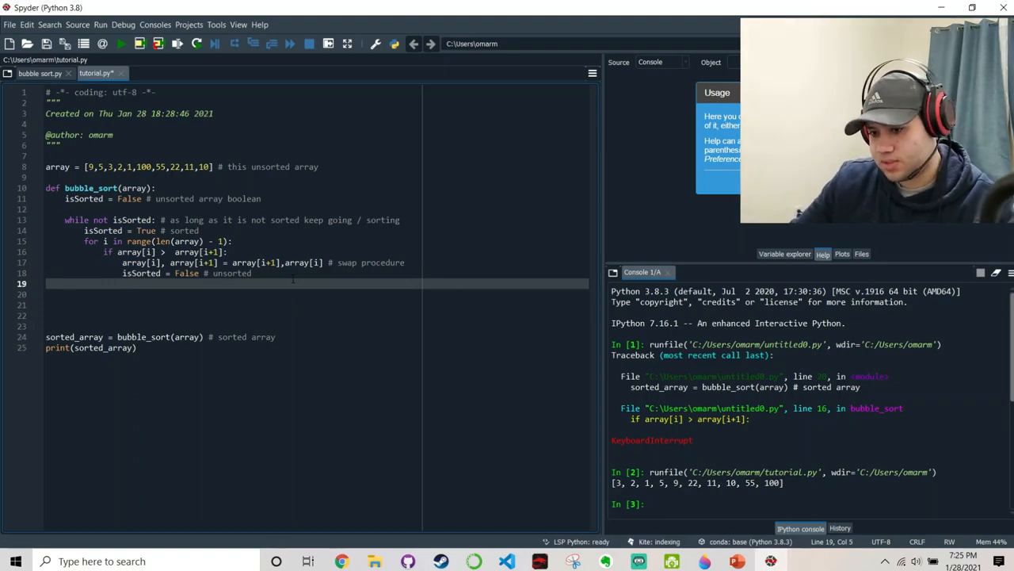
pyautogui.write('return array')
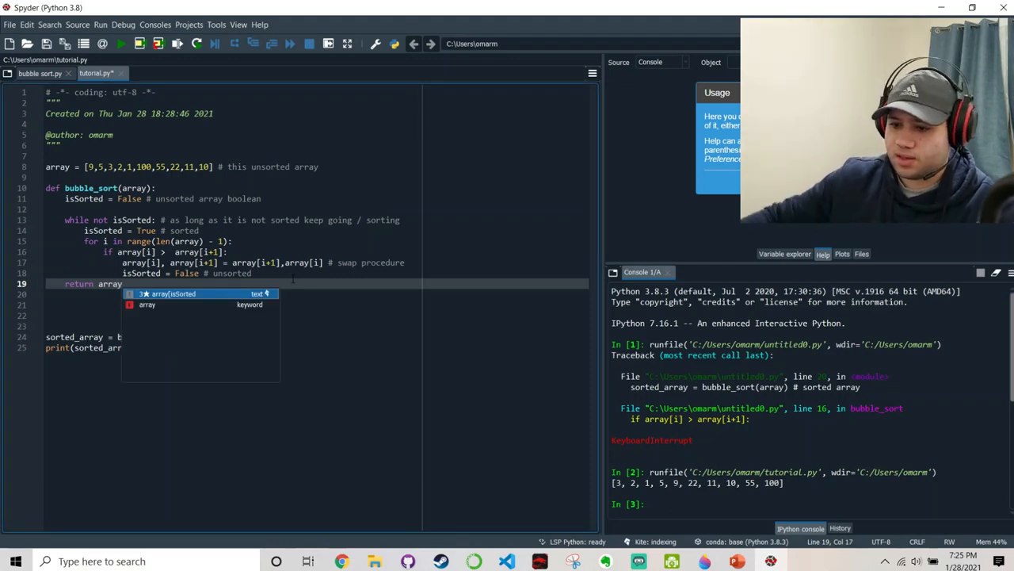
# Run tutorial.py to print the sorted array, then clear the console with cls.
pyautogui.click(120, 44)
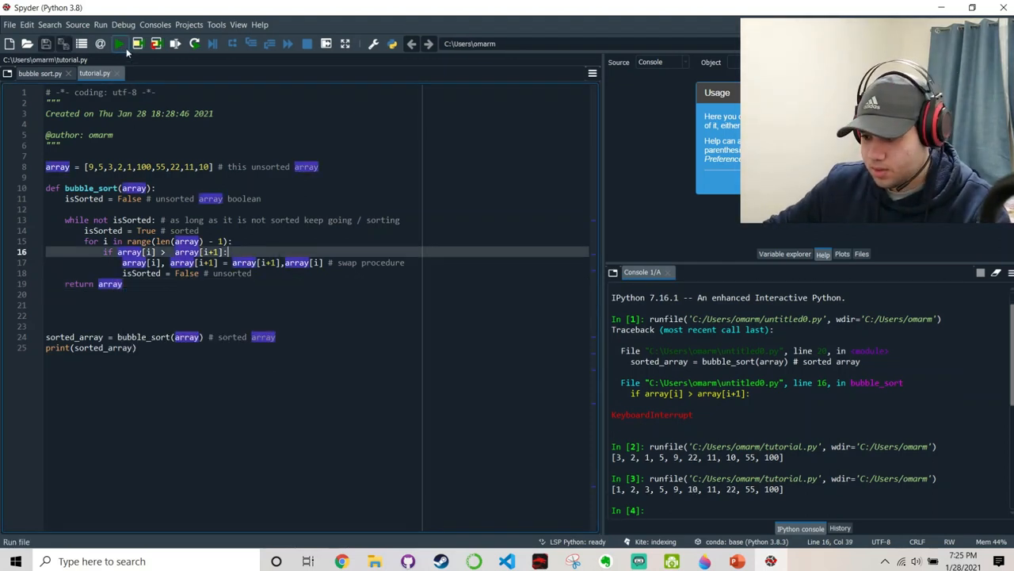
pyautogui.write('cls')
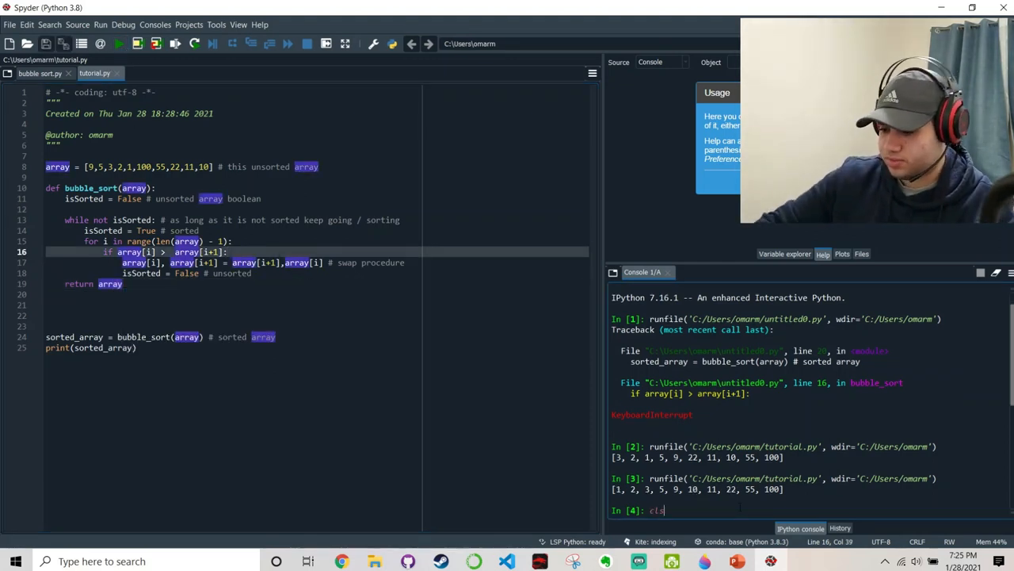